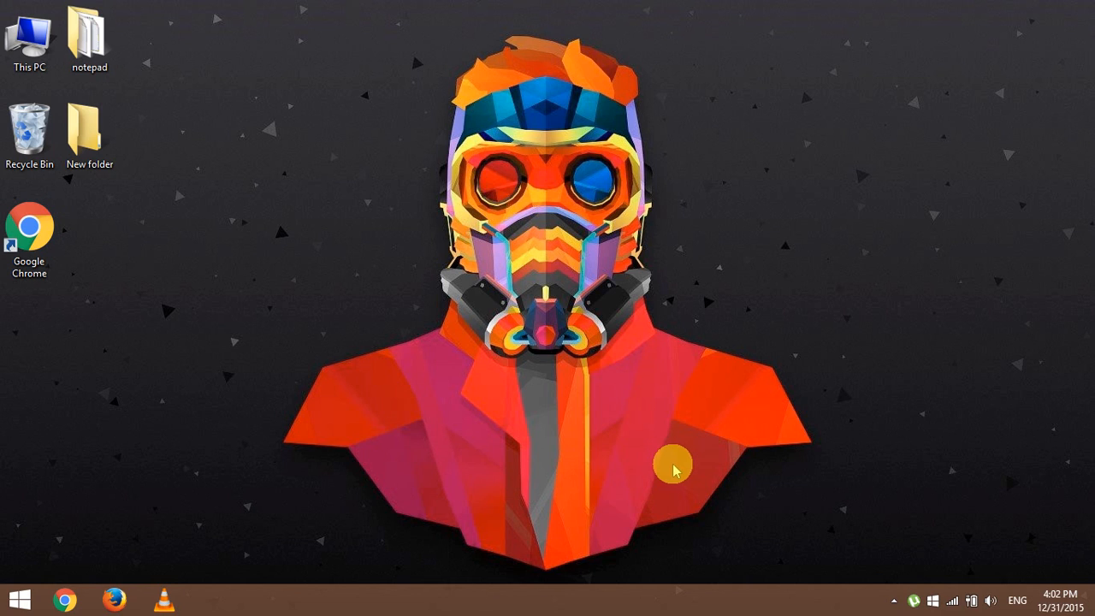
Launch Firefox from the Windows taskbar
click(114, 598)
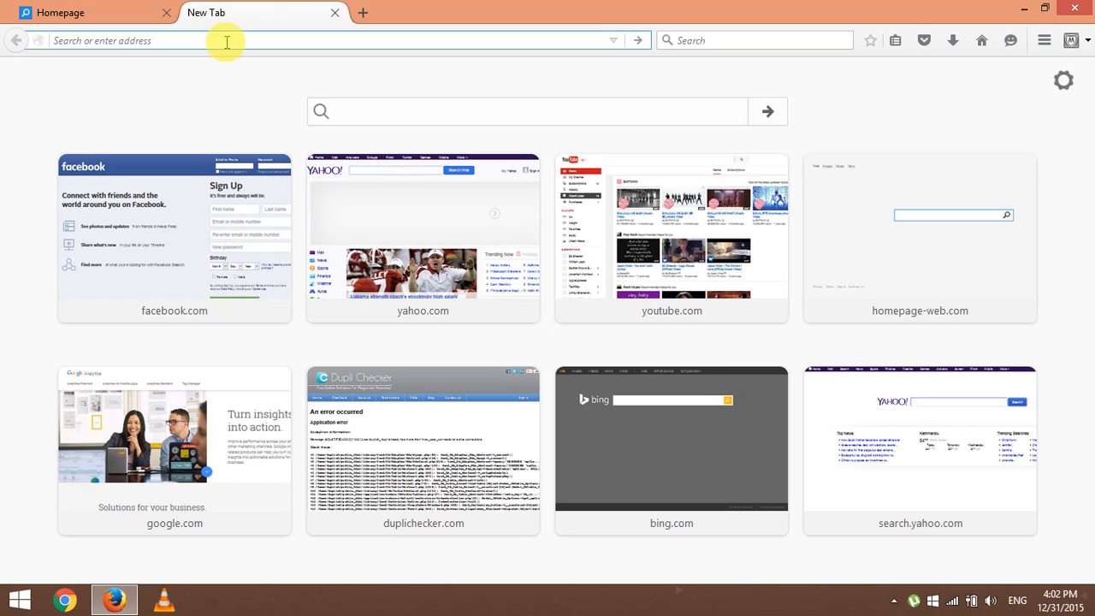
mouse_move(221, 57)
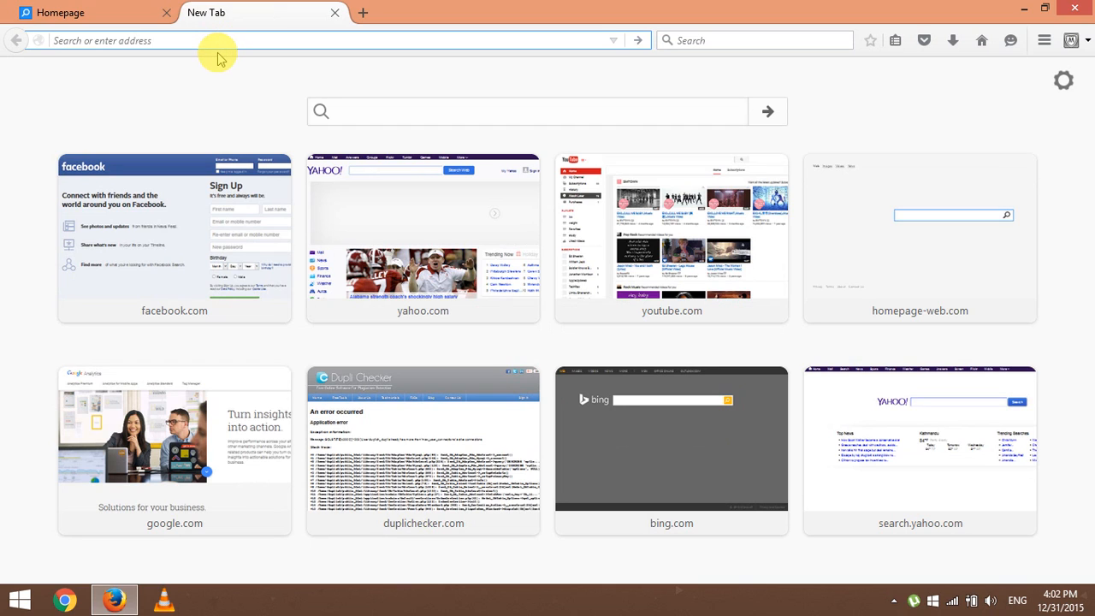
text(www.yahoo.com/)
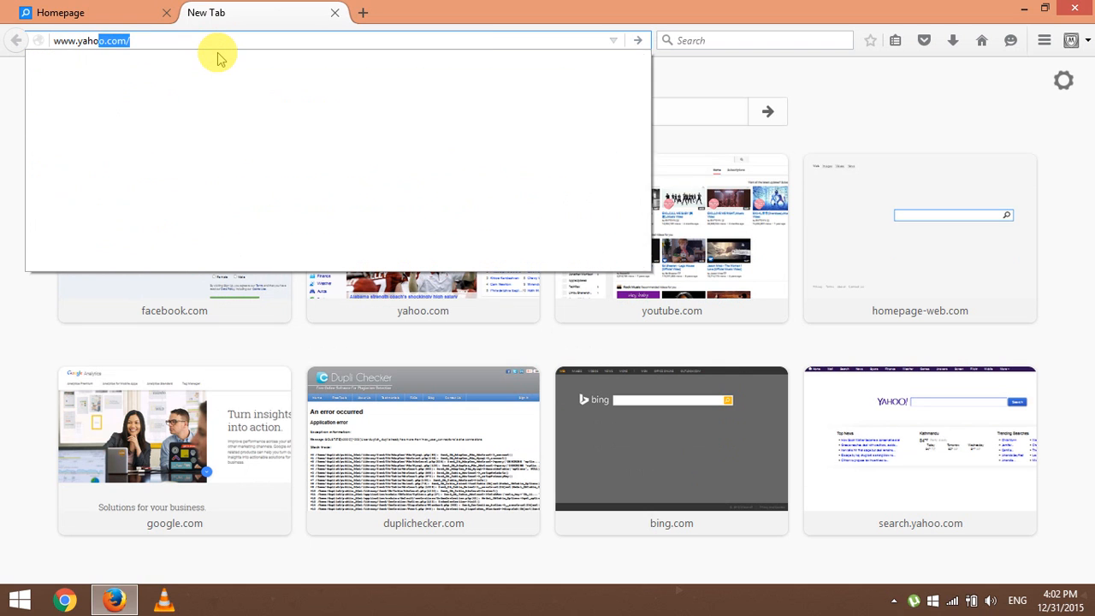
text(www.yahoo.com)
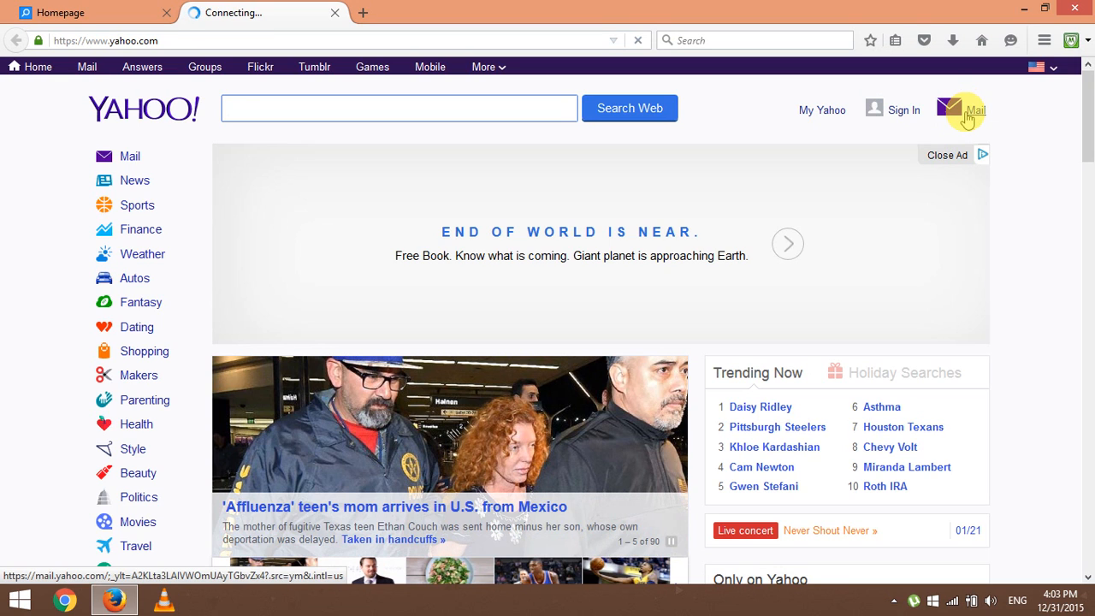
Follow the Yahoo home page's Mail link to the Yahoo Mail sign-in page
click(964, 110)
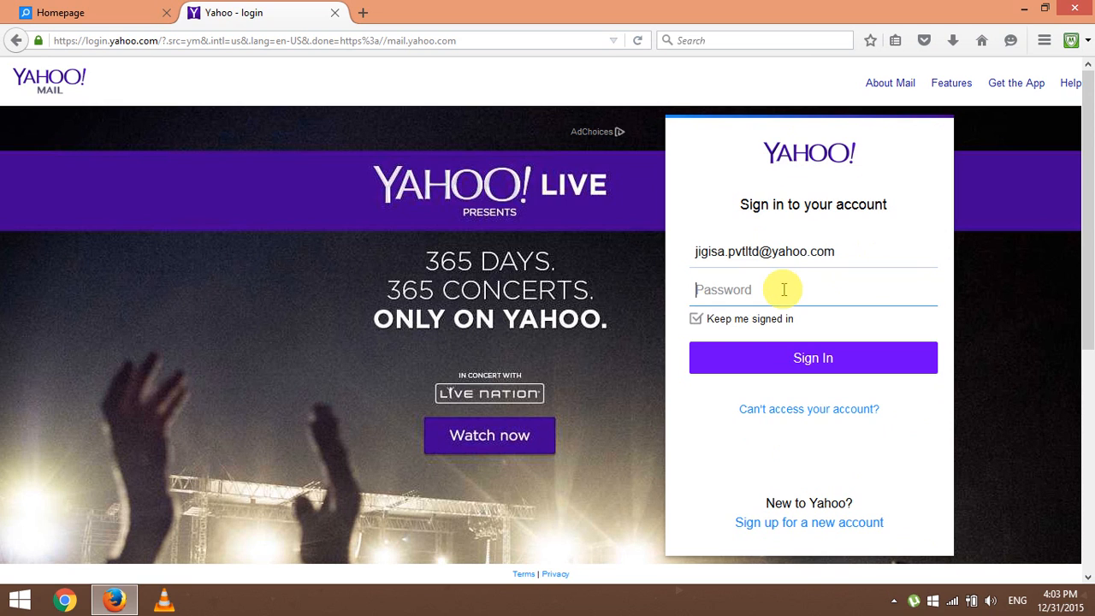
Enter the eight-character account password in the sign-in form's Password field
text(•)
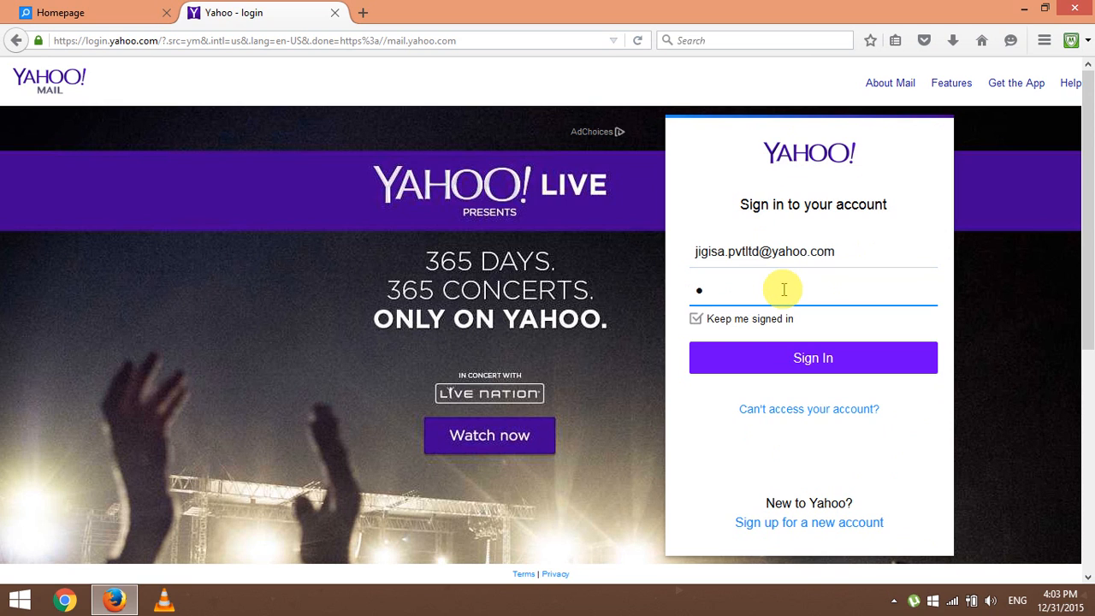
text(•)
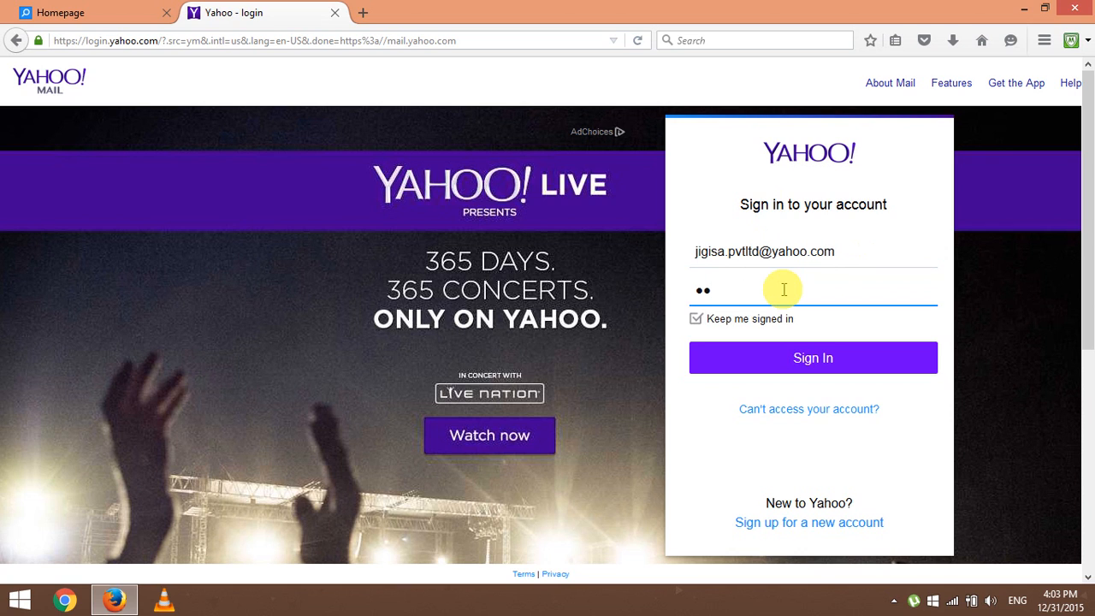
text(••)
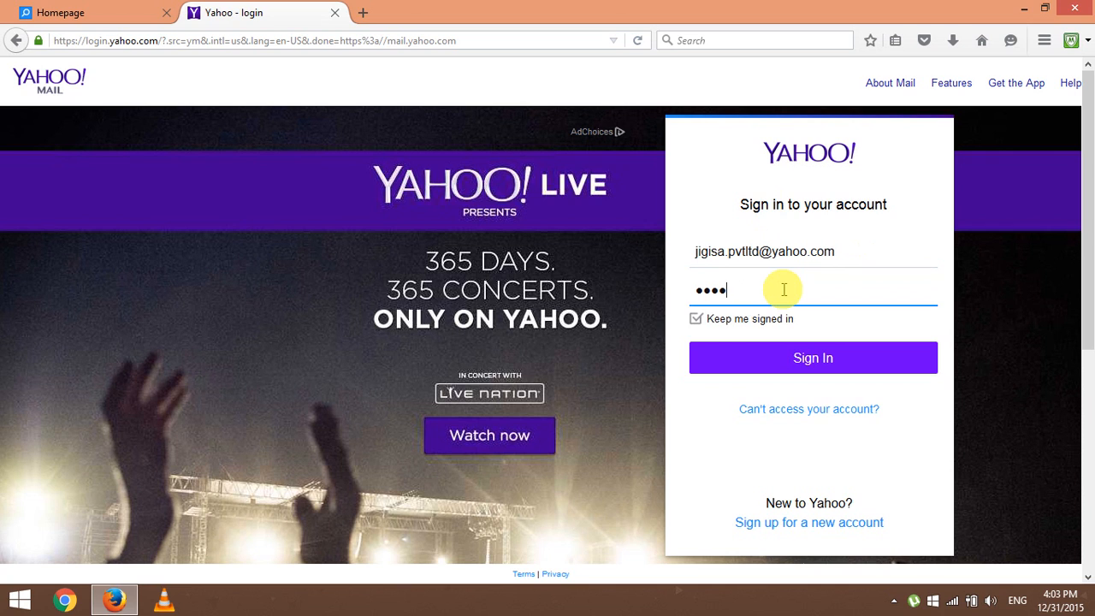
text(••)
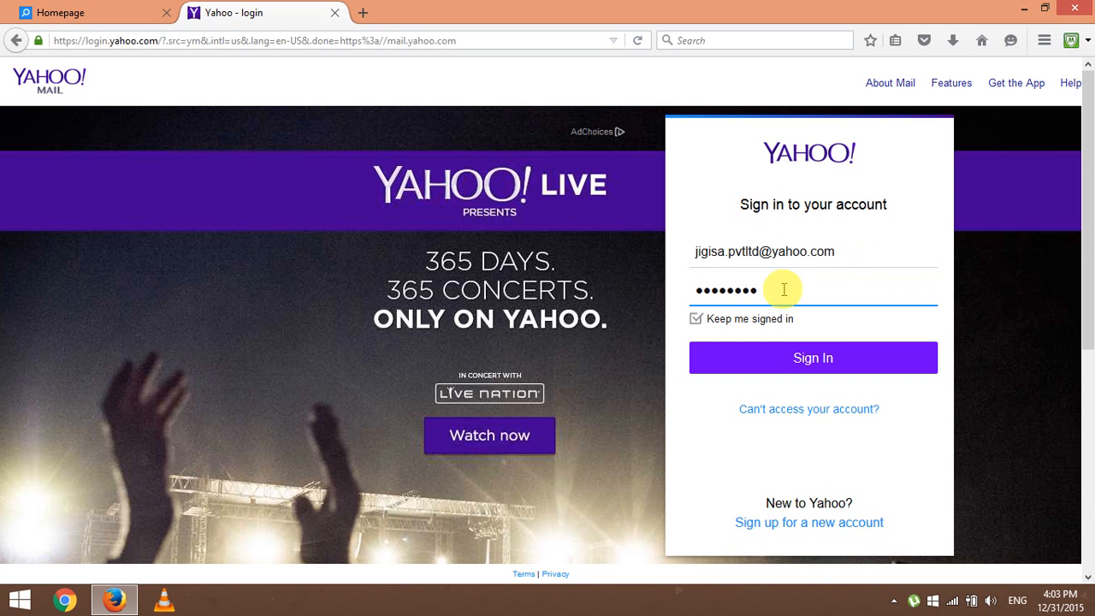
text(••)
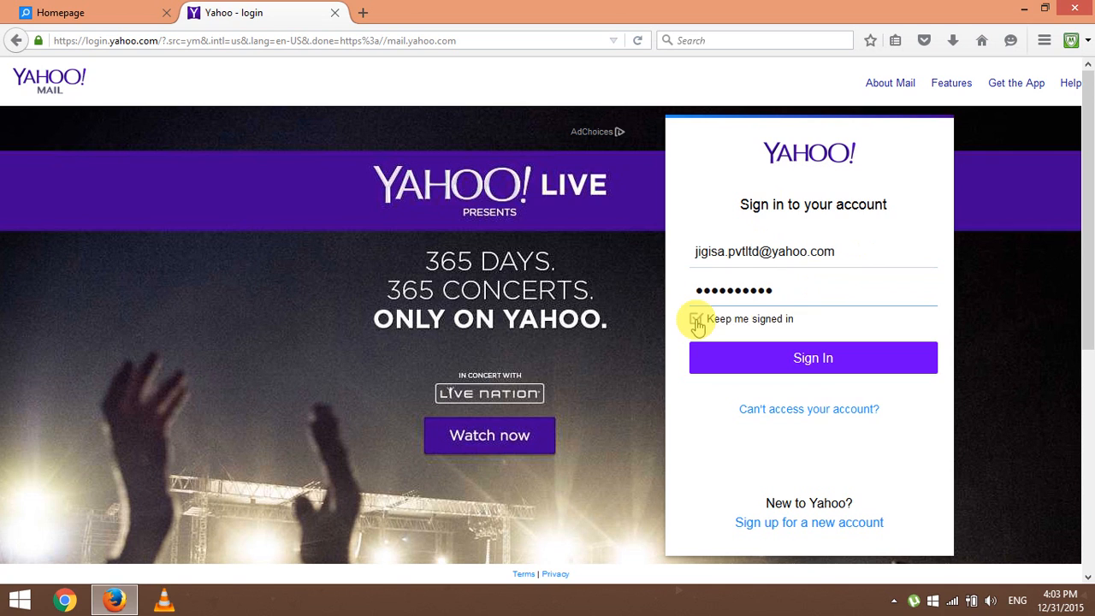
Uncheck 'Keep me signed in', sign in, and dismiss Firefox's save-login prompt
click(696, 319)
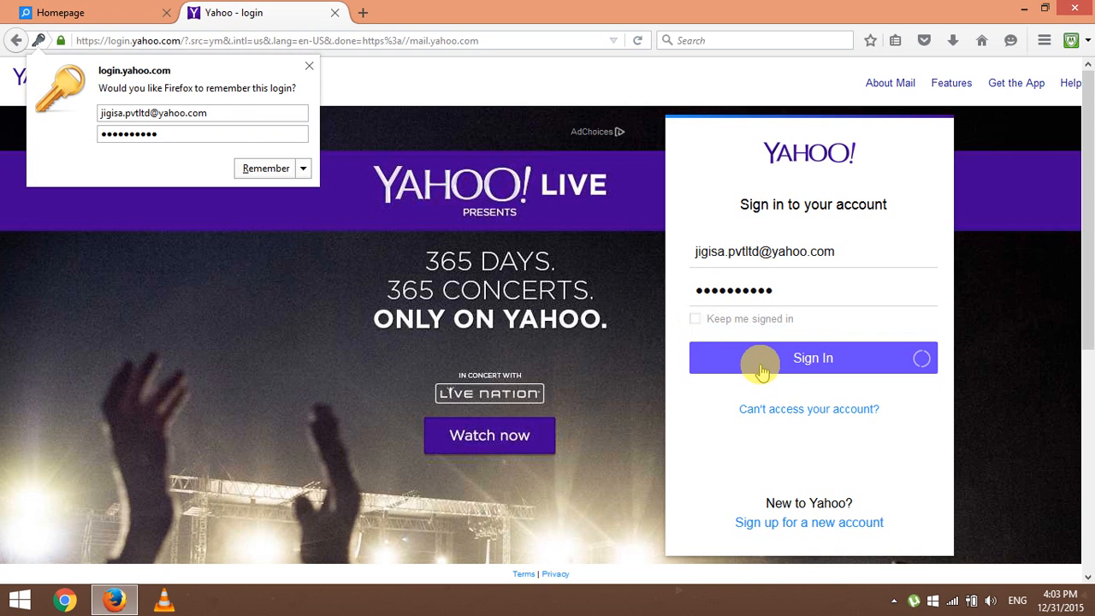
click(811, 358)
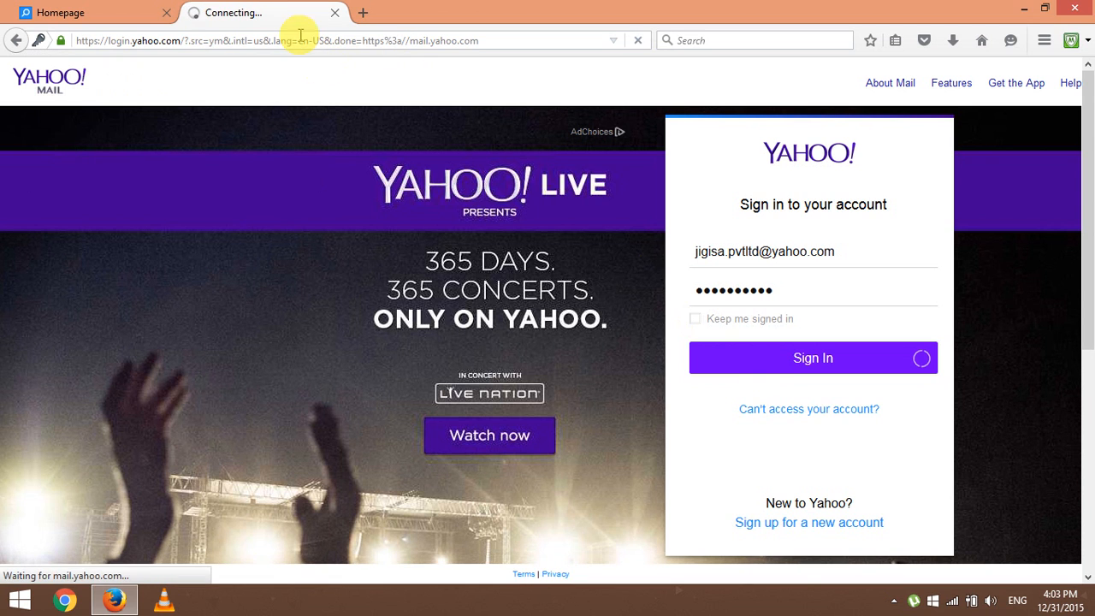
click(812, 358)
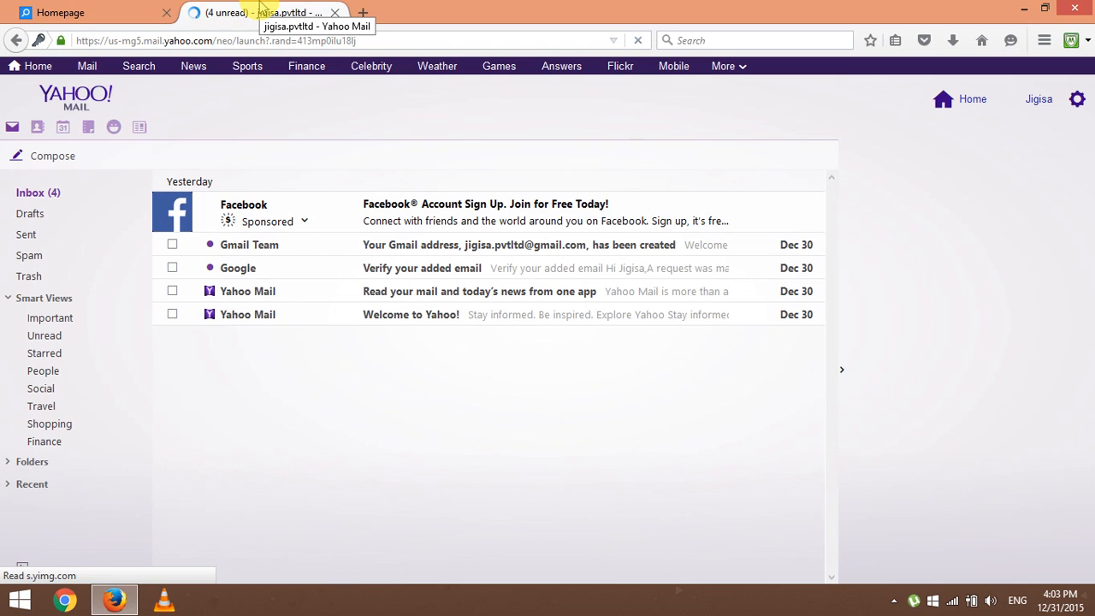